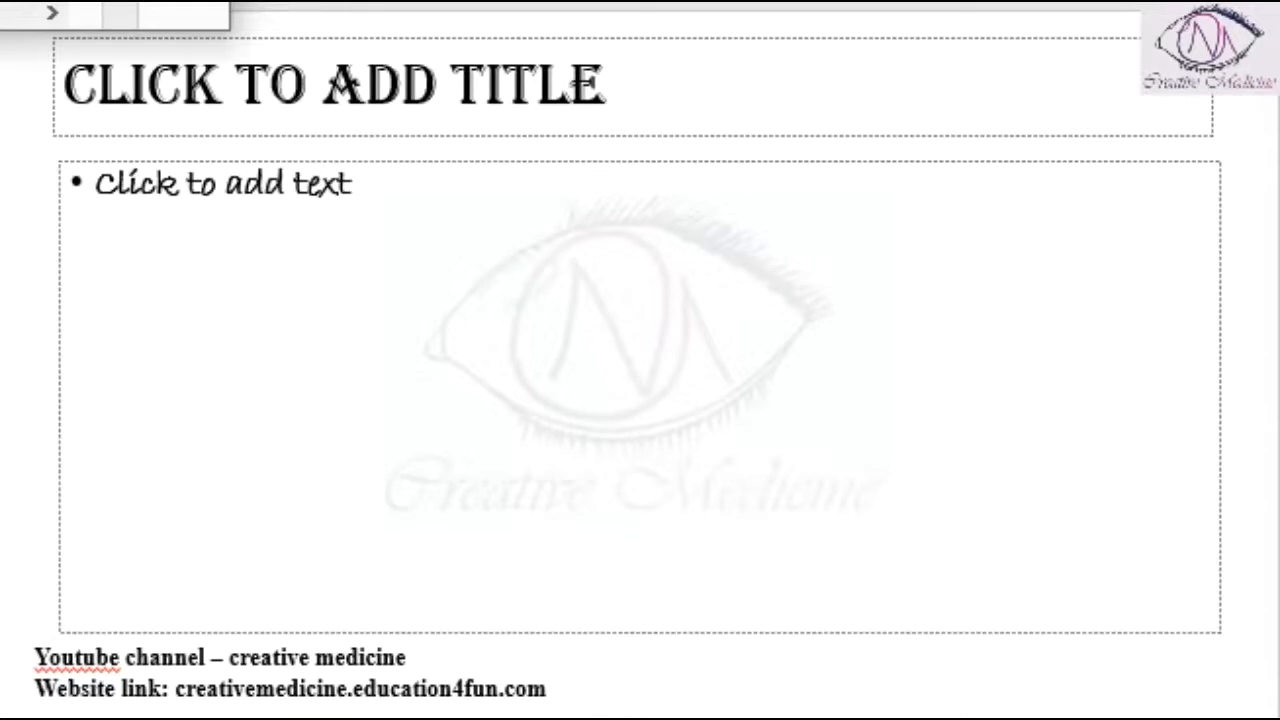
Title the slide 'Hungry Bone Syndrome'
{"action": "type", "text": "Hungry Bone Syndrome"}
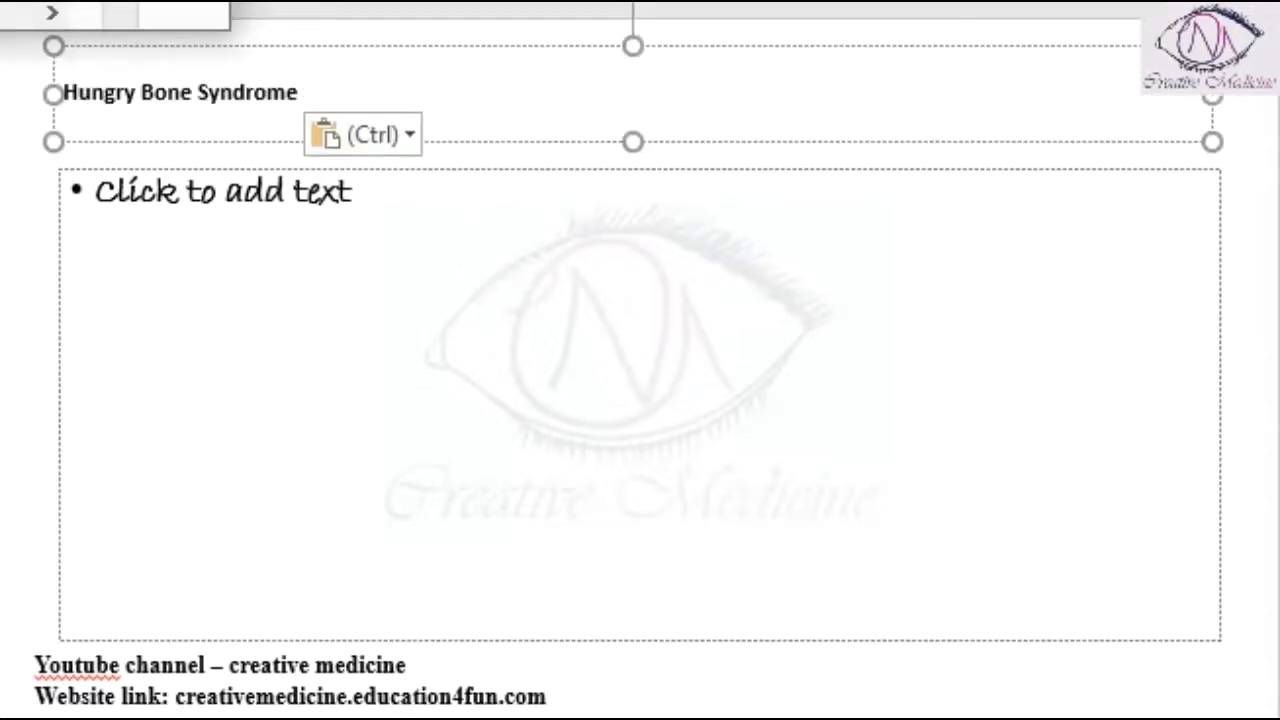
Add the bullets 'excision of parathyroid adenoma' and 'increased uptake by bone'
{"action": "type", "text": "excision of parathyroid adenoma"}
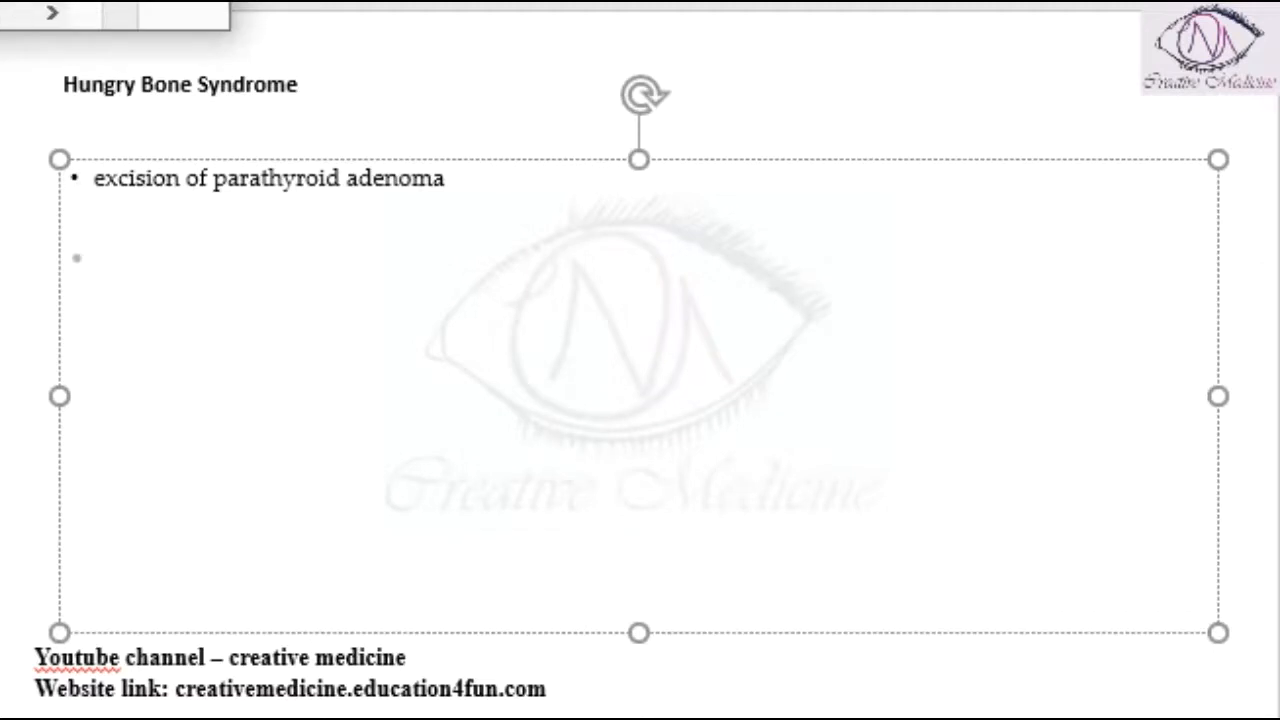
{"action": "key", "text": "ctrl+v"}
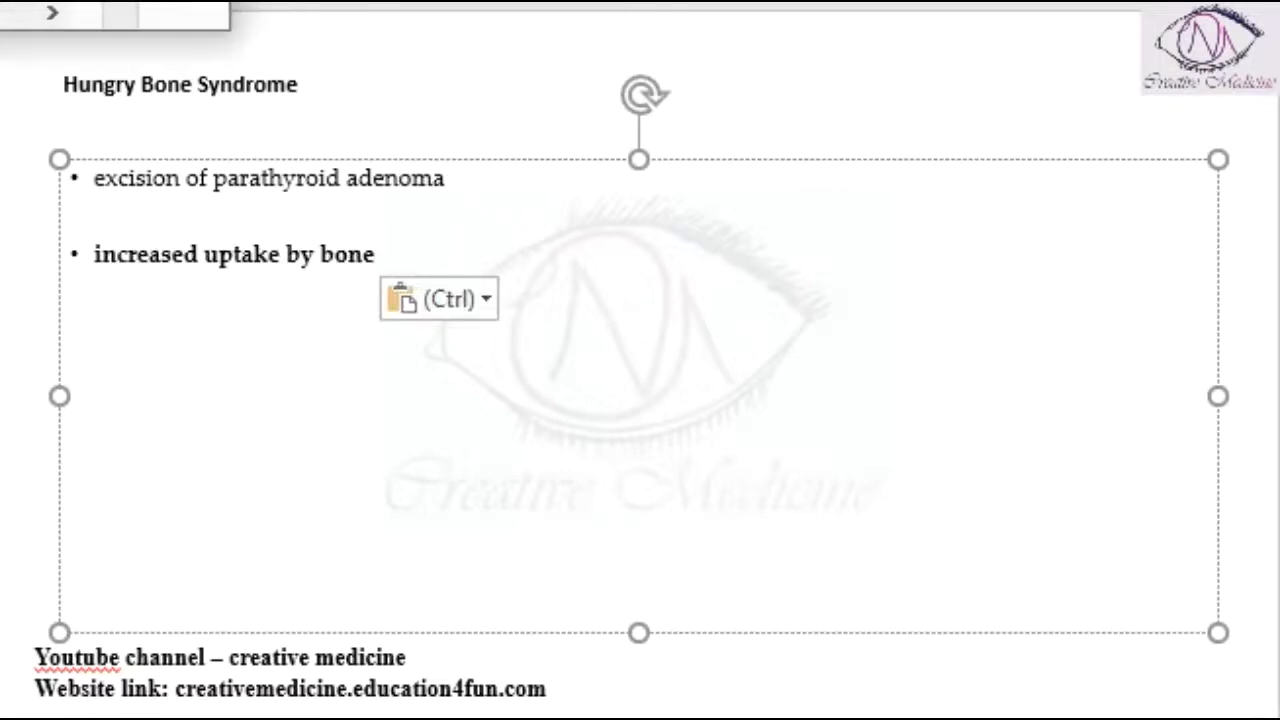